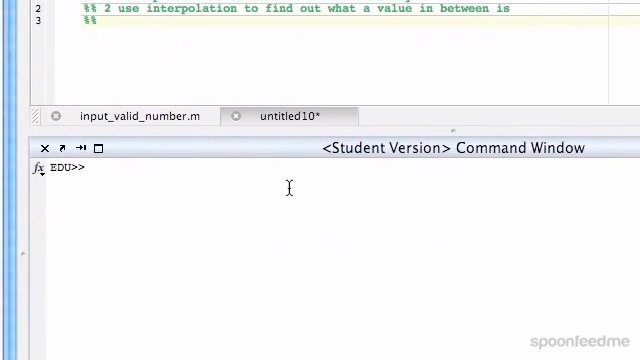
type("temperature =")
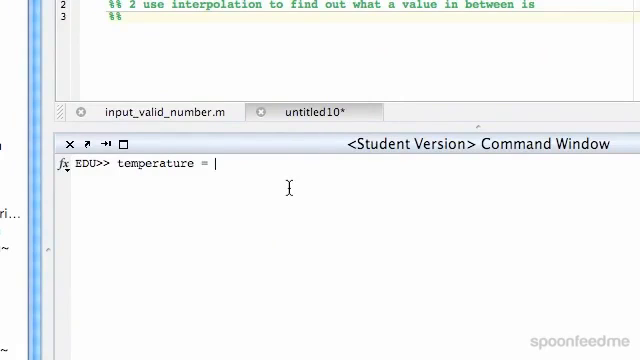
type("[")
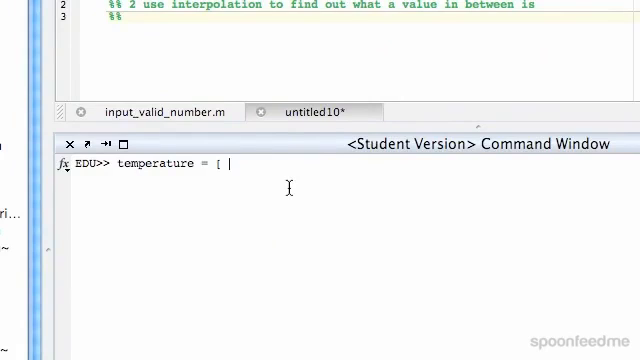
type("100 1")
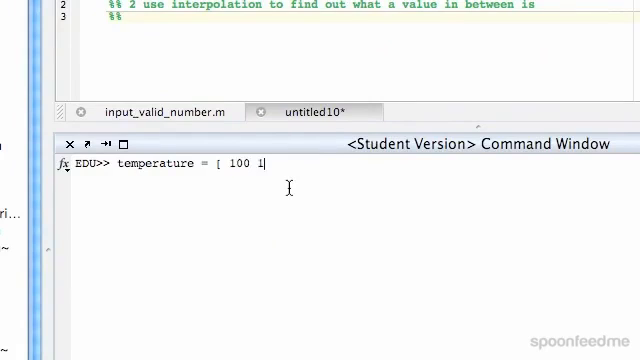
type("50 250 300")
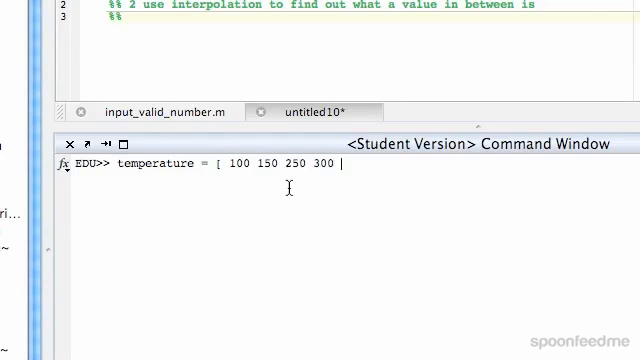
type("400")
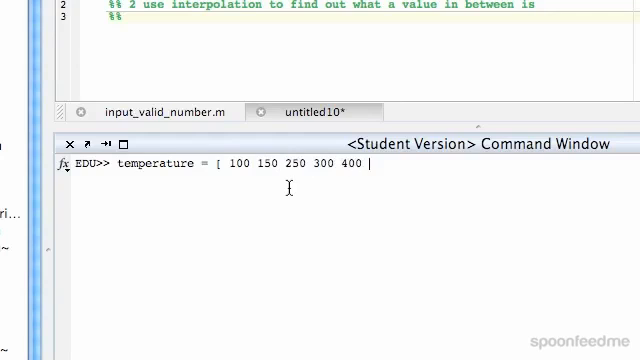
type("500]")
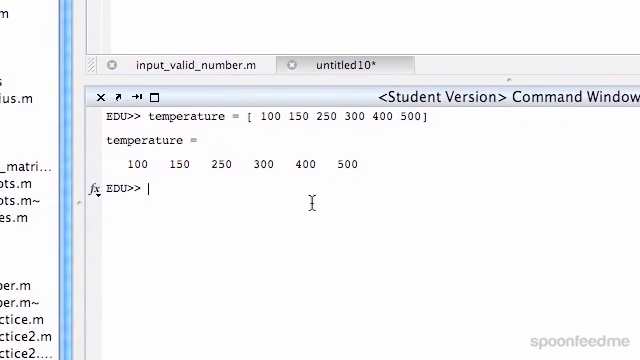
type("energ")
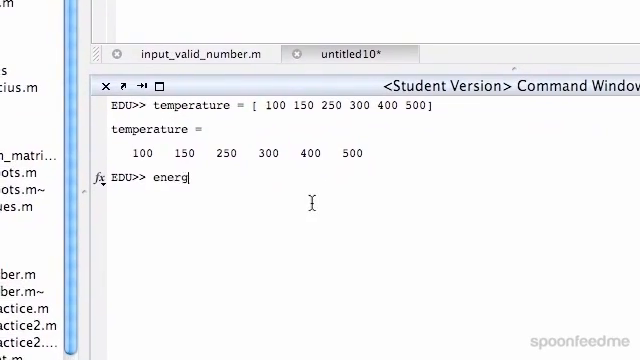
type("y = [")
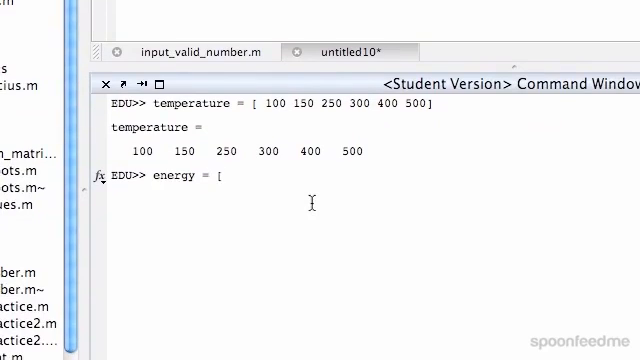
type("250")
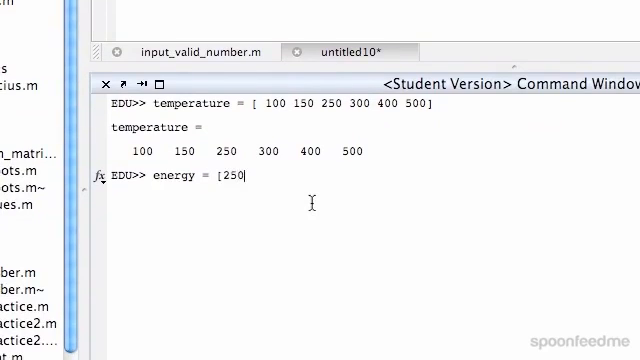
type("6 2")
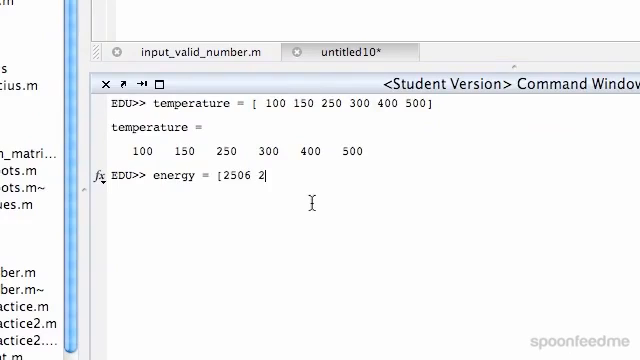
type("580")
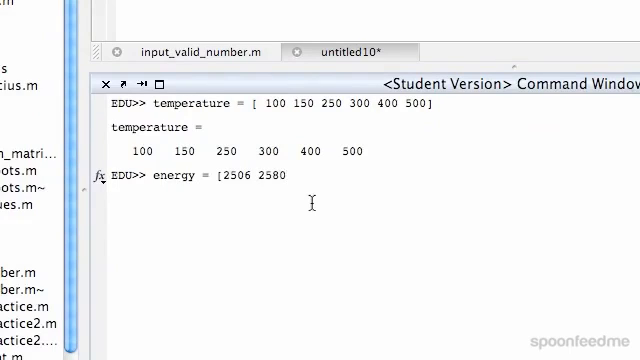
type("2")
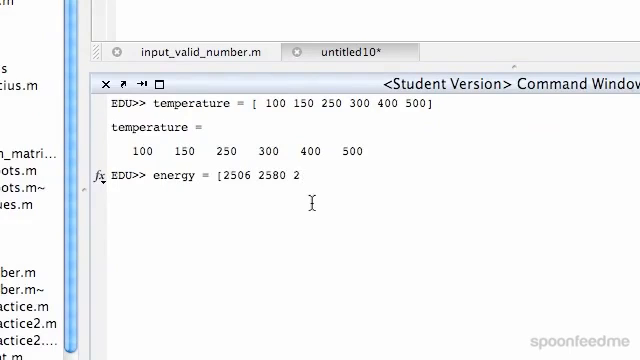
type("633")
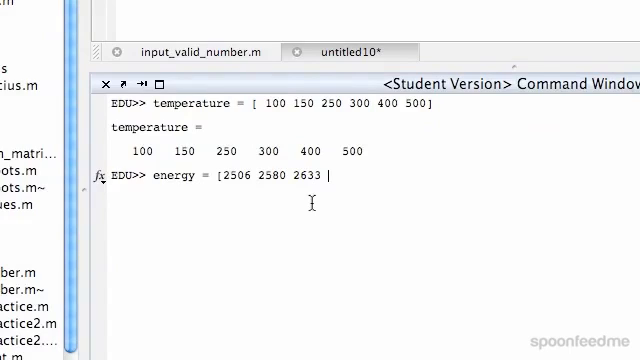
type("2810")
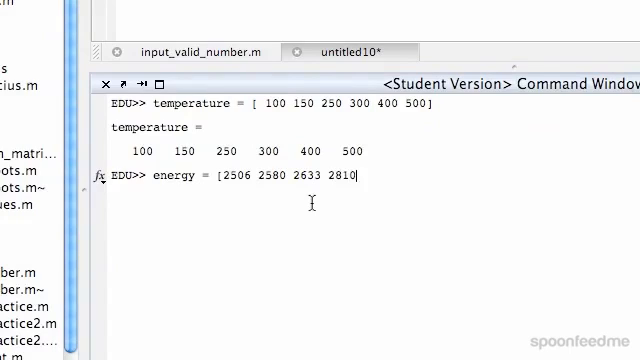
type("2967 3")
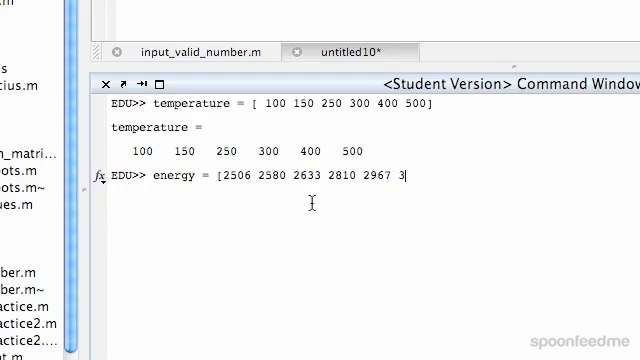
type("131]")
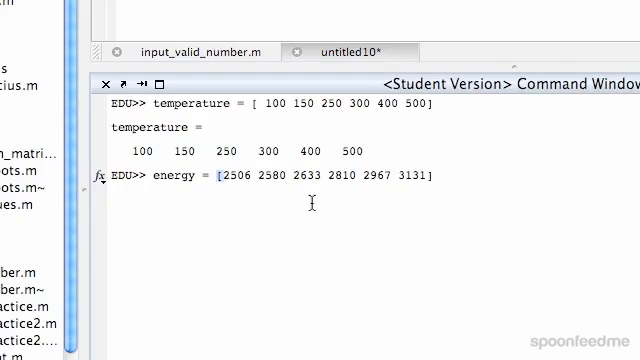
key("Return")
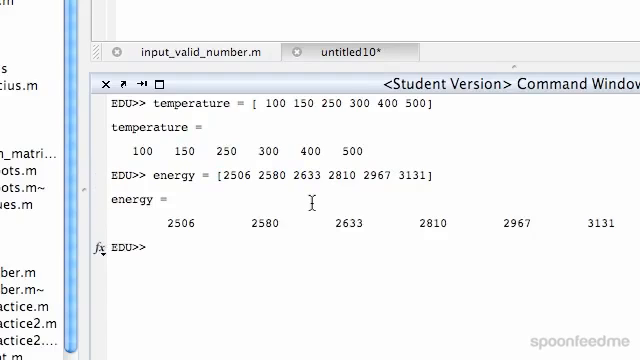